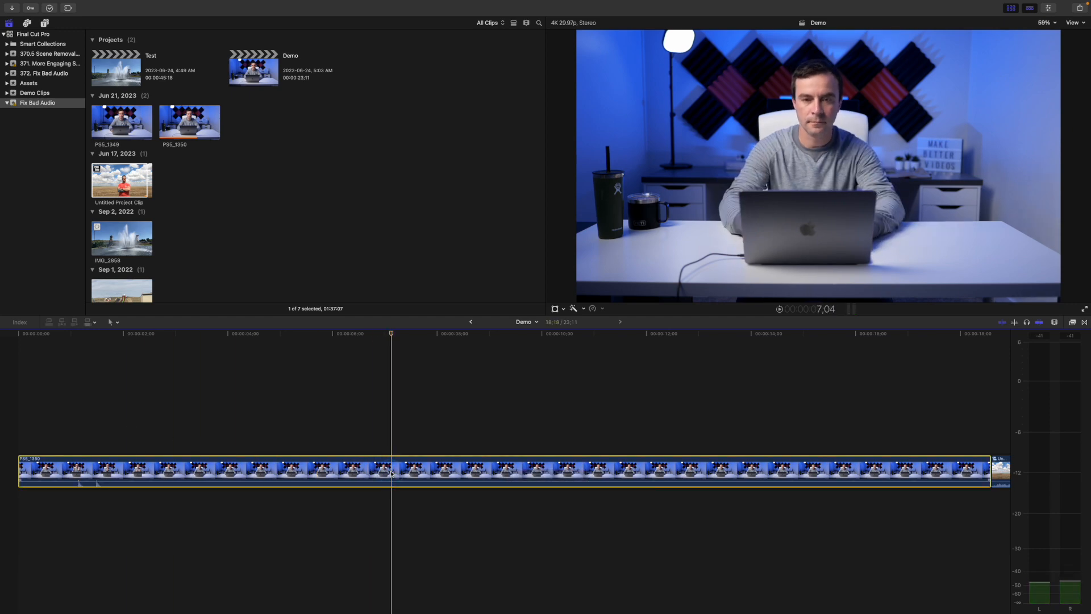
Turn on Voice Isolation at 50% for PS5_1350 in the Audio inspector.
{"action": "key", "text": "cmd+4"}
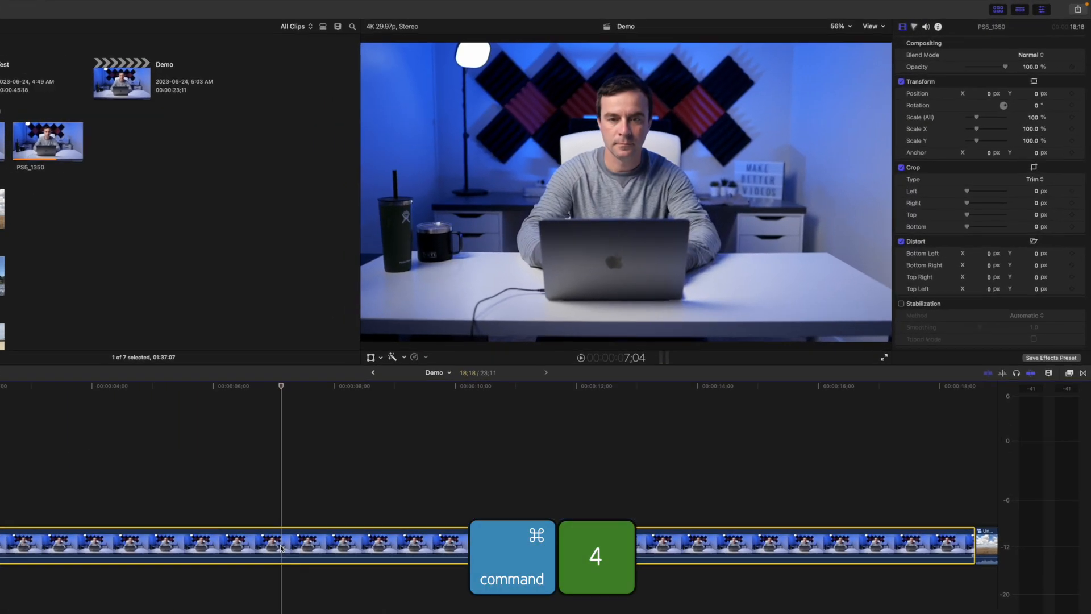
{"action": "key", "text": "cmd+4"}
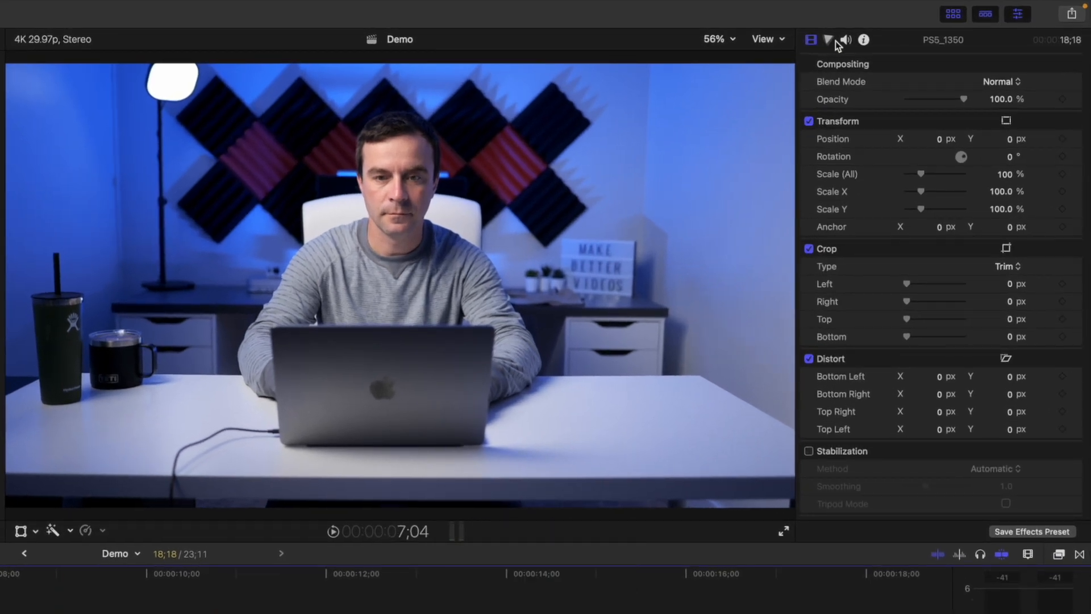
{"action": "left_click", "coordinate": [846, 40]}
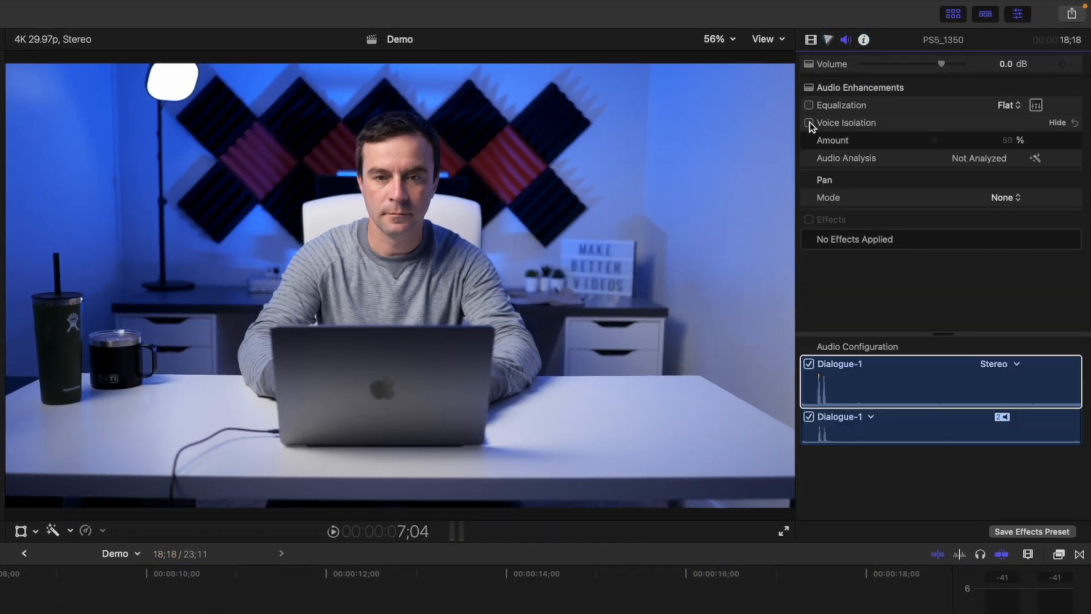
{"action": "left_click", "coordinate": [808, 122]}
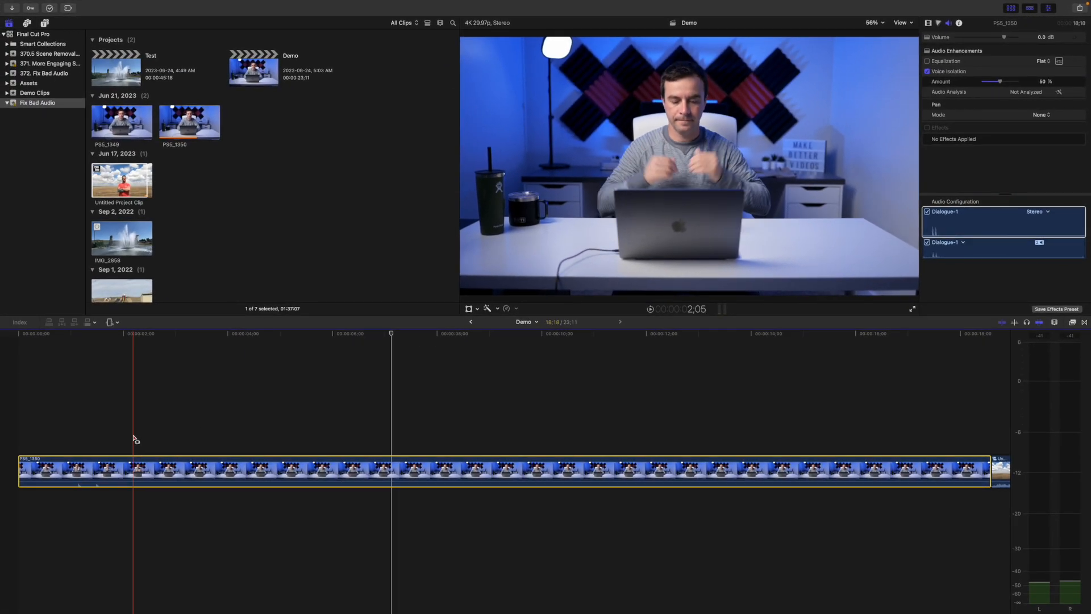
{"action": "left_click", "coordinate": [150, 470]}
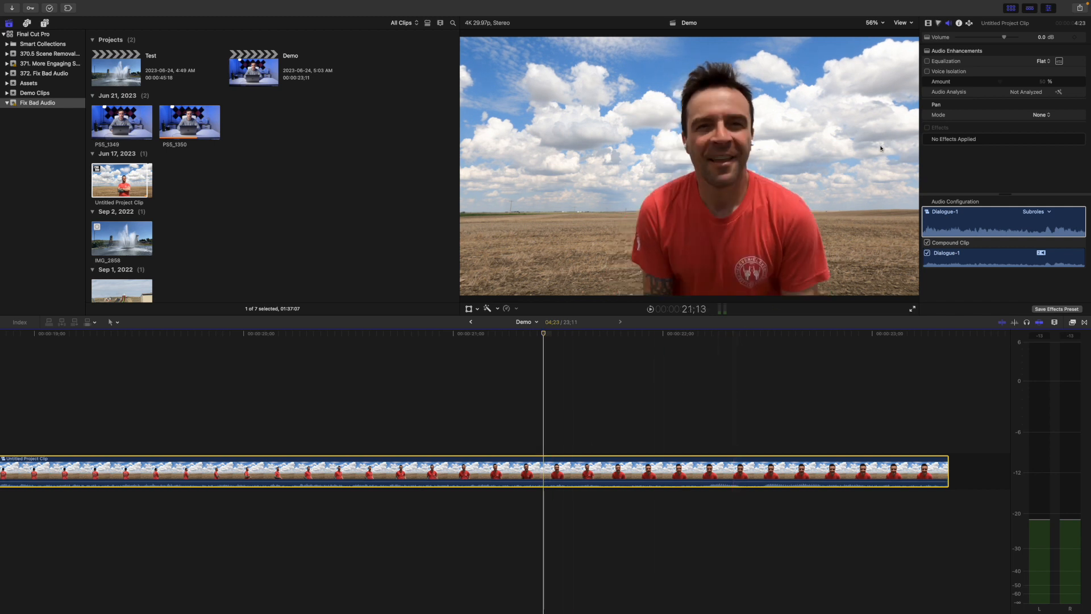
{"action": "left_click", "coordinate": [926, 71]}
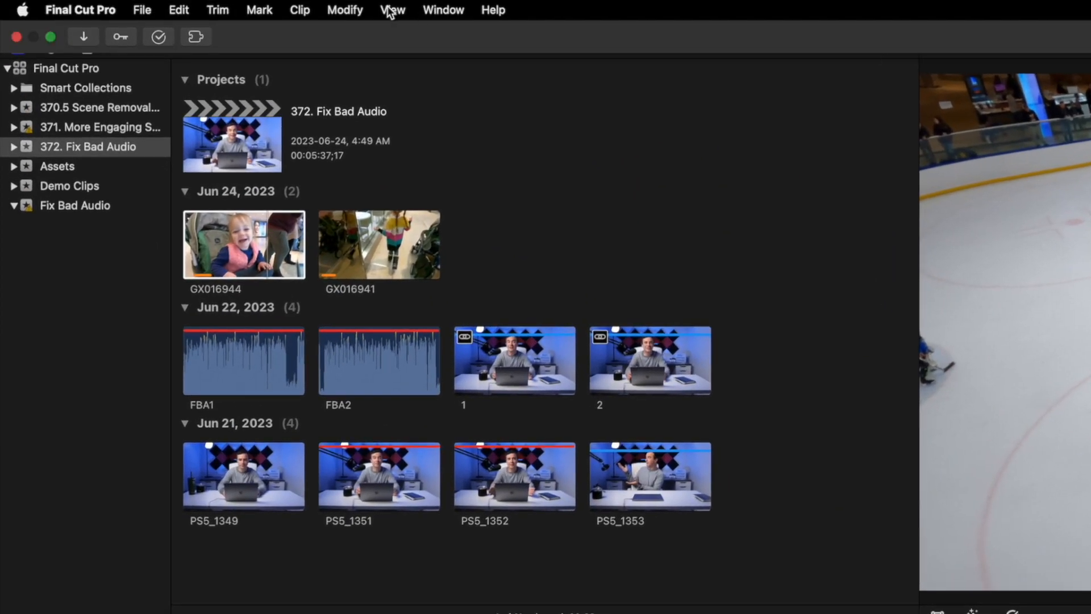
Expand the GX016944 clip's audio apart from its video in the timeline.
{"action": "left_click", "coordinate": [344, 10]}
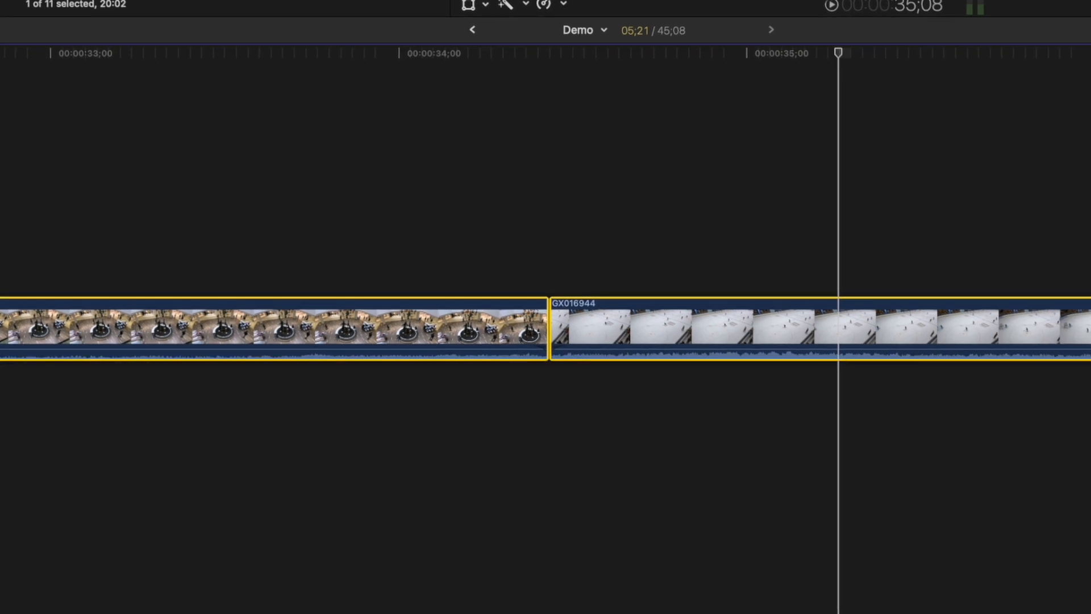
{"action": "right_click", "coordinate": [592, 323]}
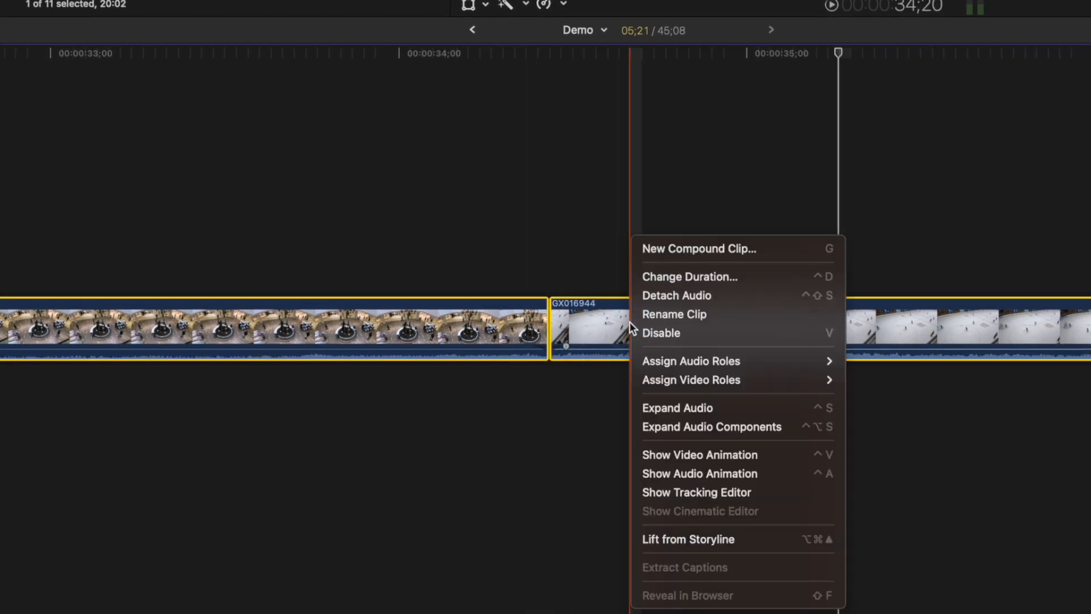
{"action": "left_click", "coordinate": [675, 295]}
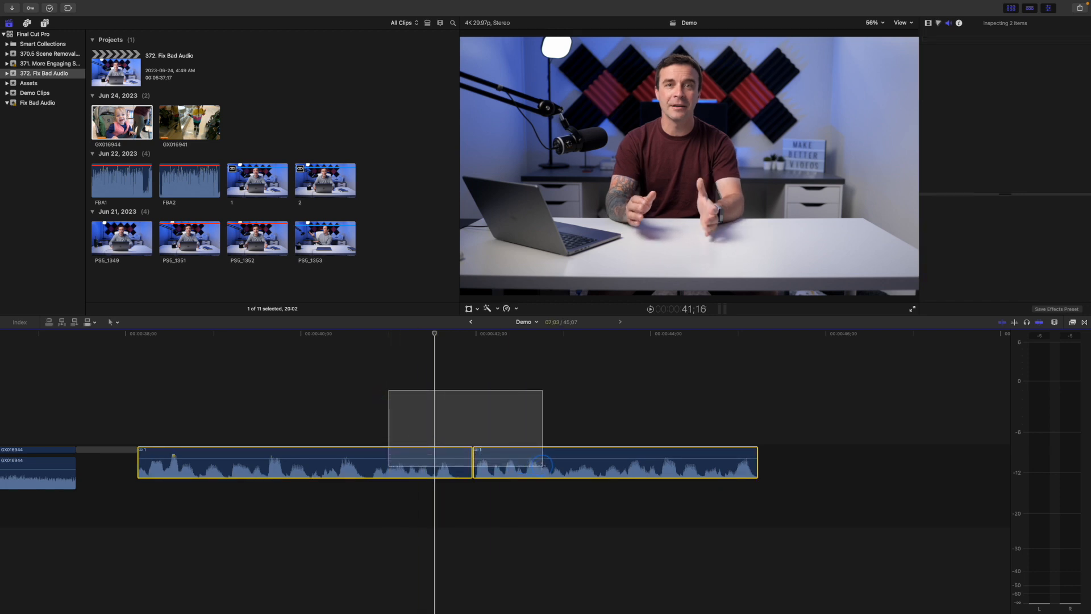
Crossfade the two dialogue audio clips at their cut and play it back.
{"action": "left_click", "coordinate": [541, 462]}
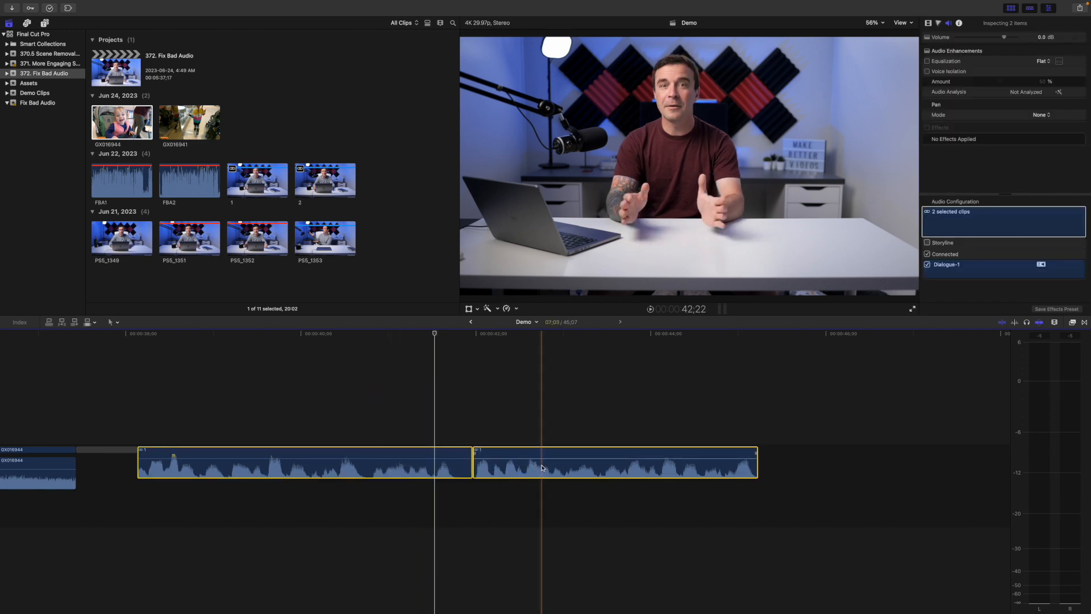
{"action": "key", "text": "alt+t"}
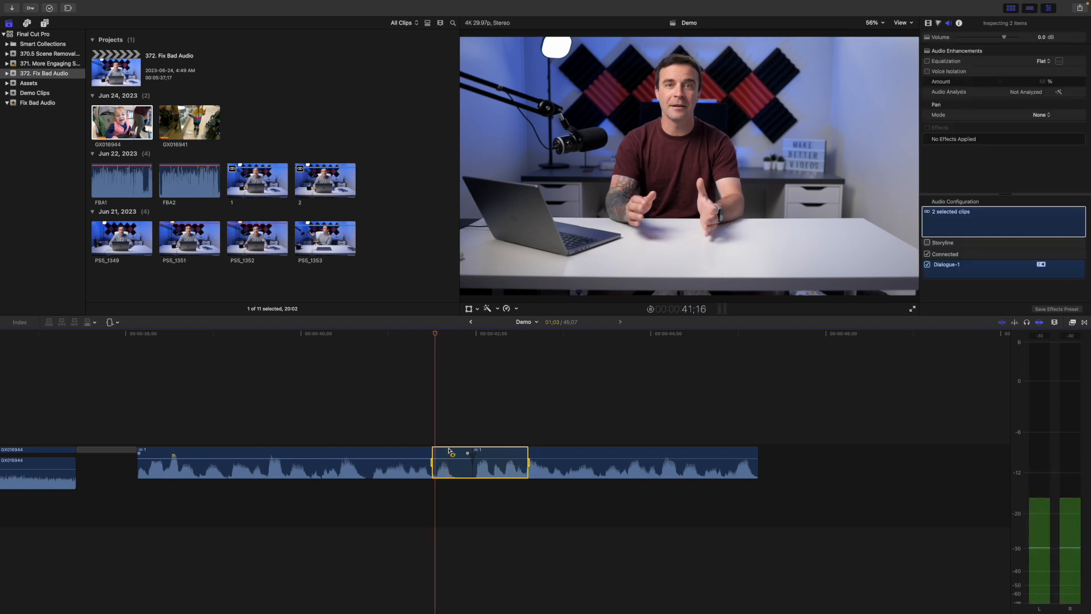
{"action": "key", "text": "space"}
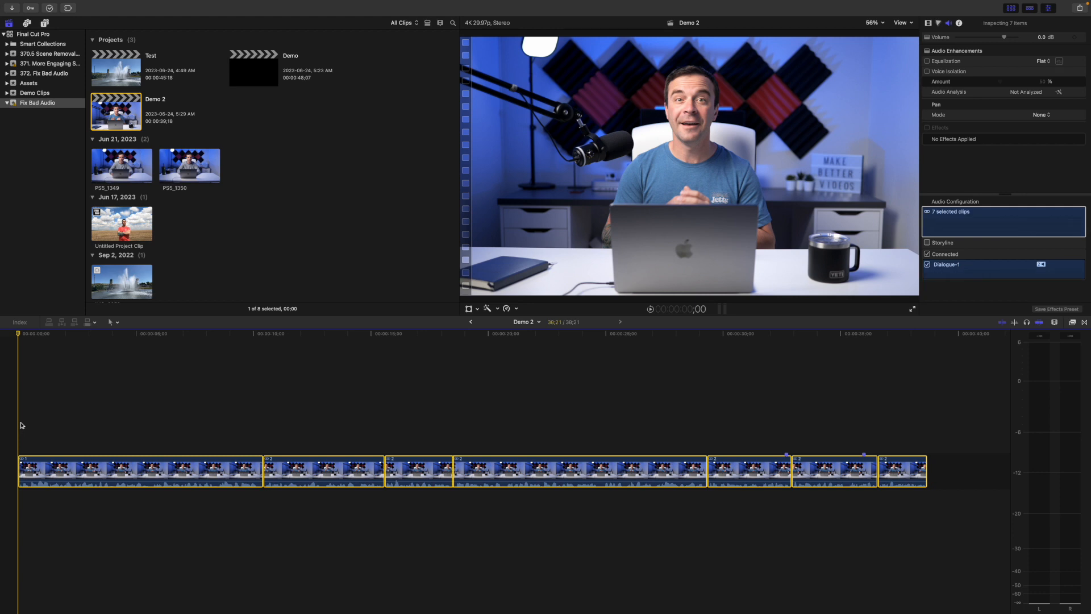
Add audio crossfades at every cut between the seven Demo 2 clips.
{"action": "key", "text": "alt+t"}
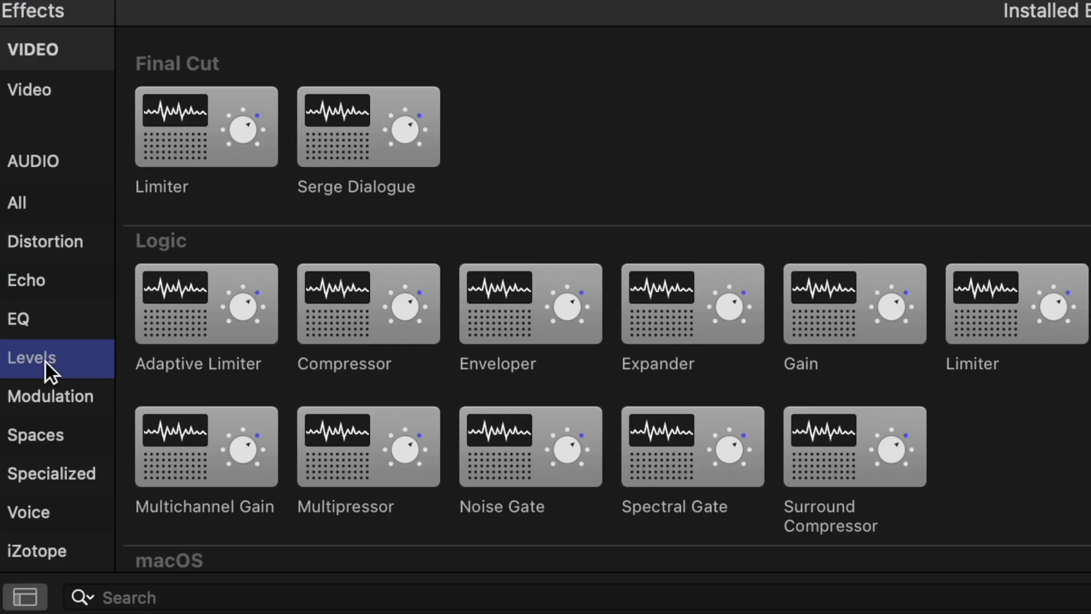
{"action": "mouse_move", "coordinate": [348, 320]}
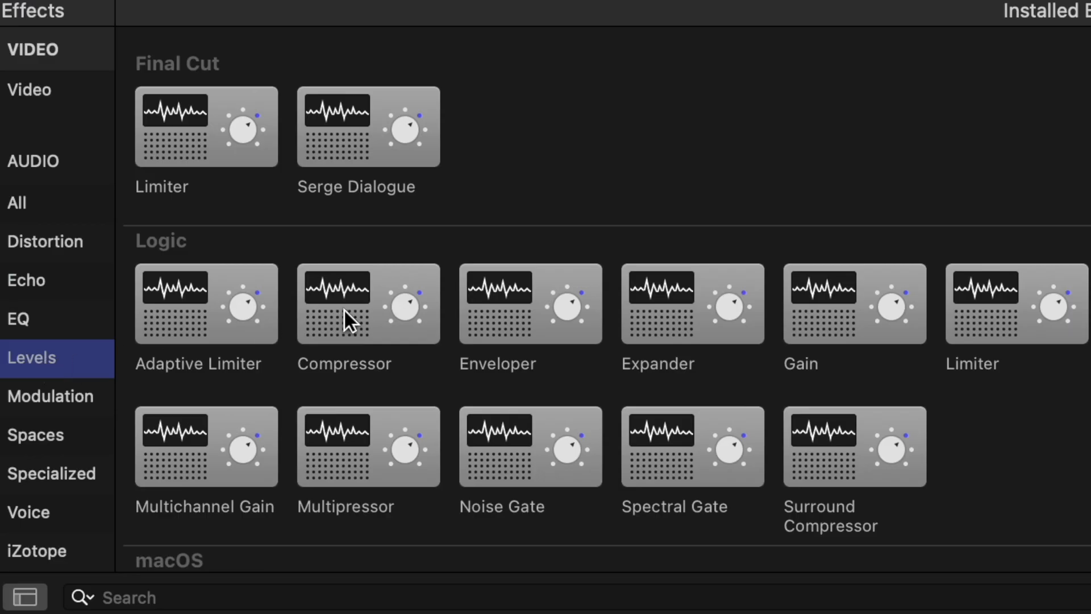
Browse the Levels audio effects to apply Limiter to Edit Shorts Clip 5.
{"action": "left_click", "coordinate": [369, 304]}
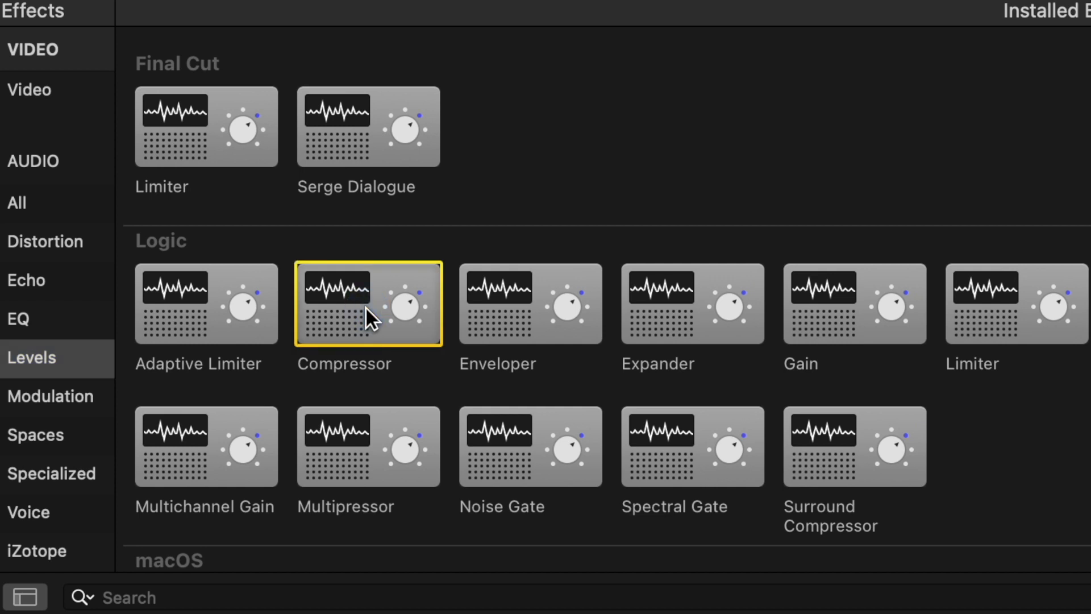
{"action": "left_click", "coordinate": [206, 127]}
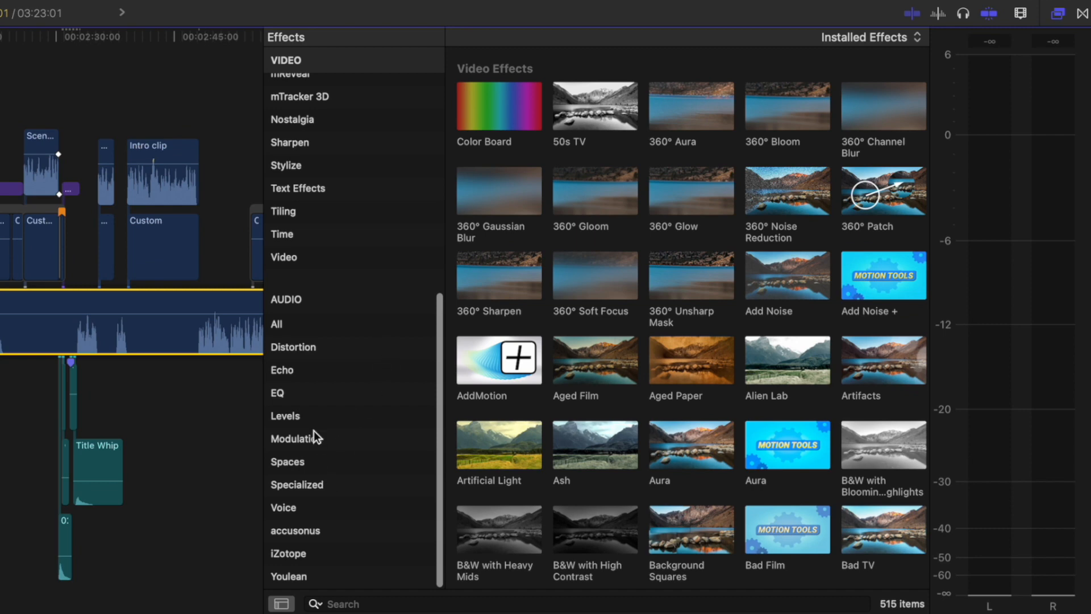
{"action": "left_click", "coordinate": [285, 416]}
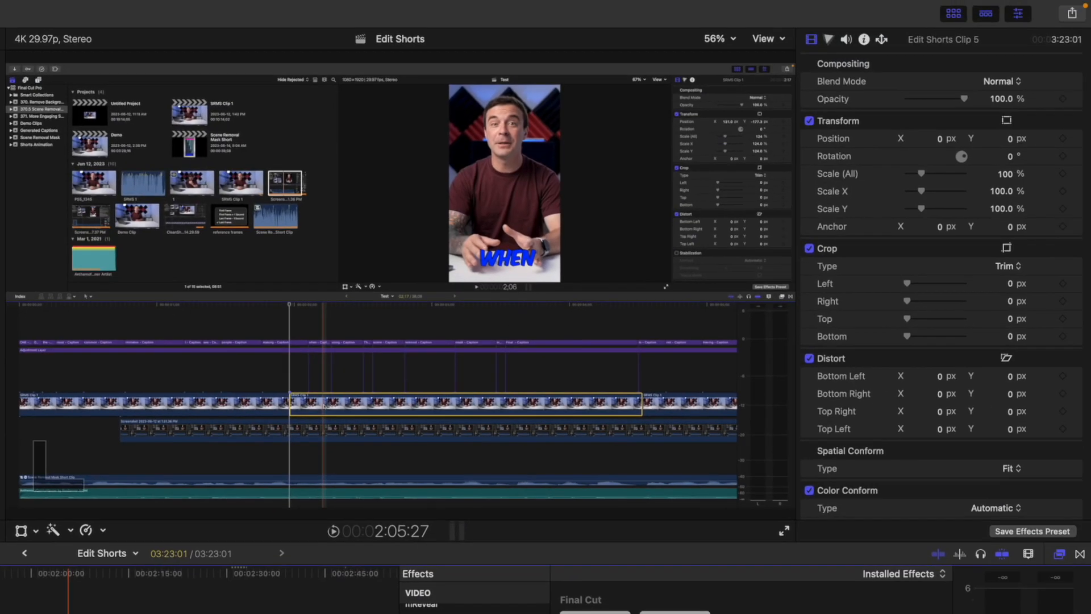
Open the Limiter editor for Edit Shorts Clip 5, showing the Brickwall preset at −3.0 dB.
{"action": "left_click", "coordinate": [846, 40]}
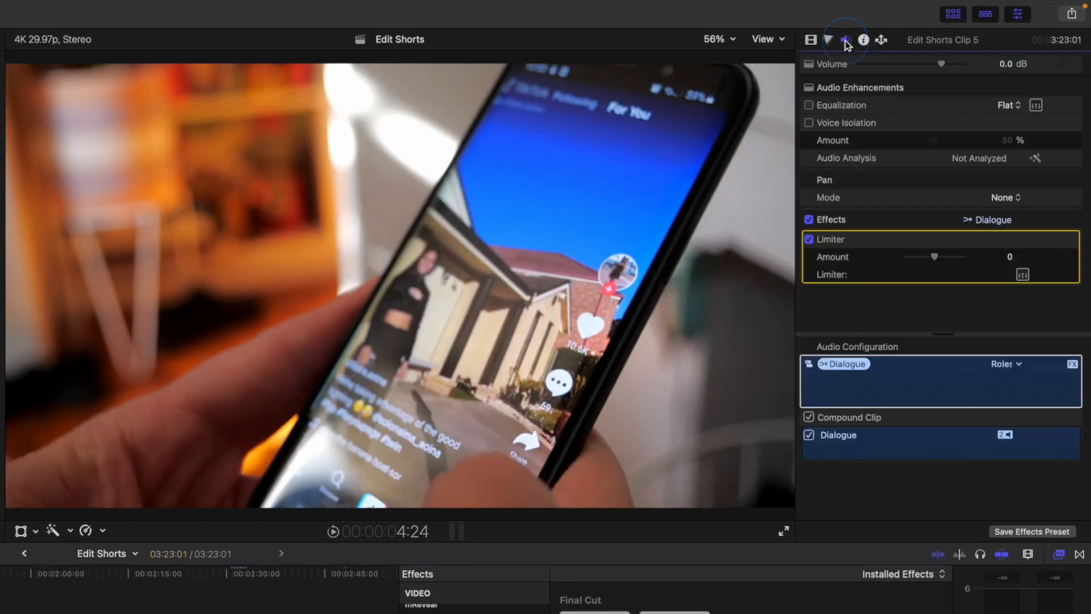
{"action": "left_click", "coordinate": [846, 40]}
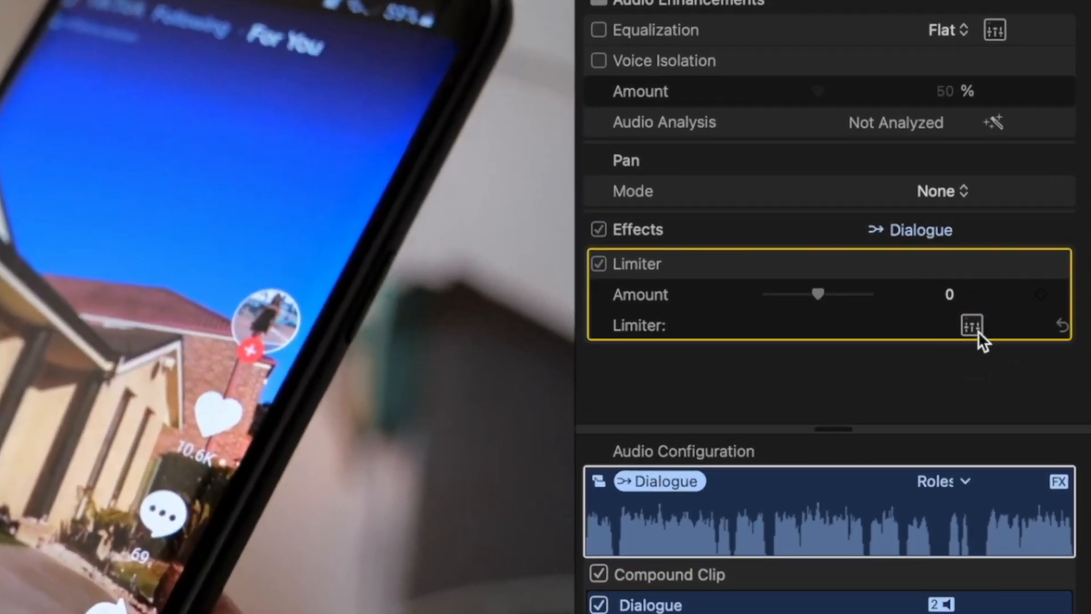
{"action": "left_click", "coordinate": [971, 325]}
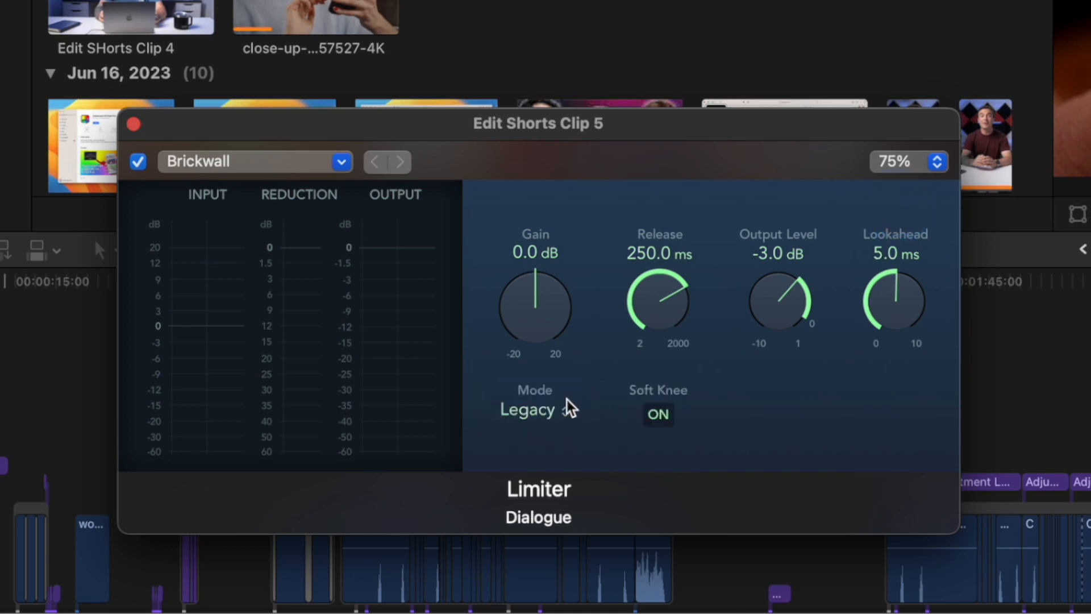
{"action": "mouse_move", "coordinate": [559, 430]}
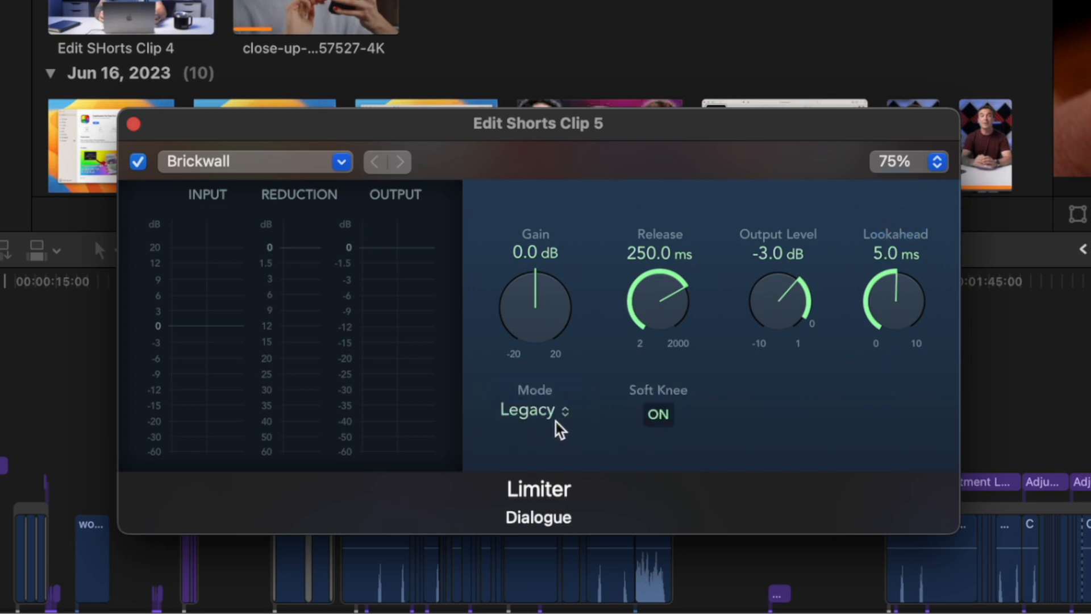